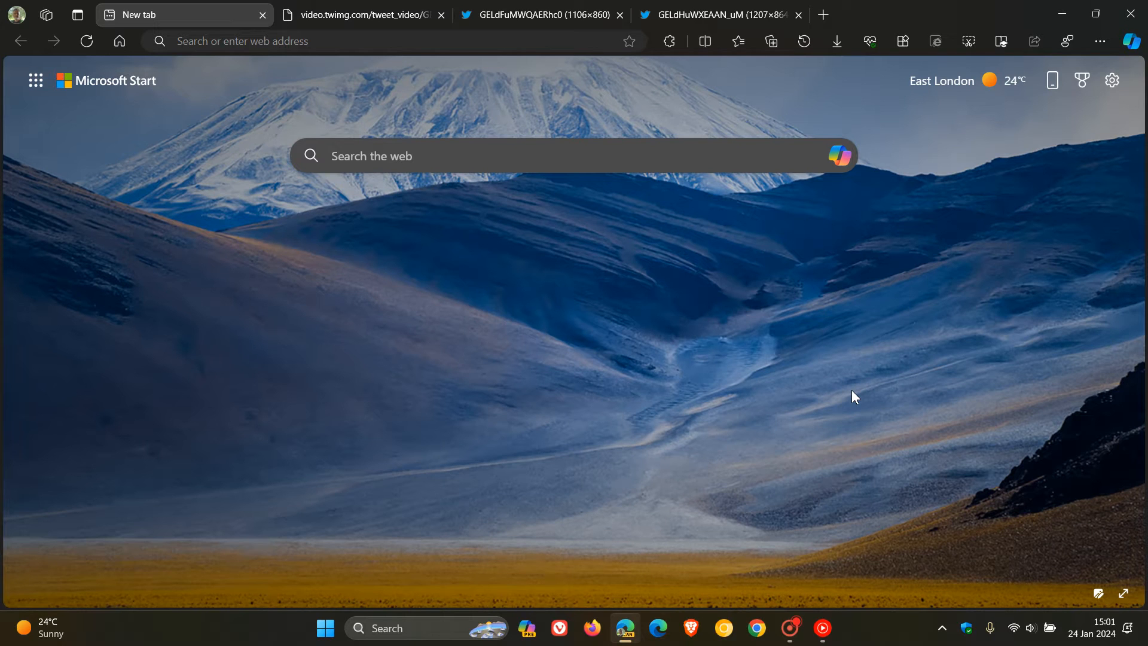
{"action": "mouse_move", "coordinate": [717, 368]}
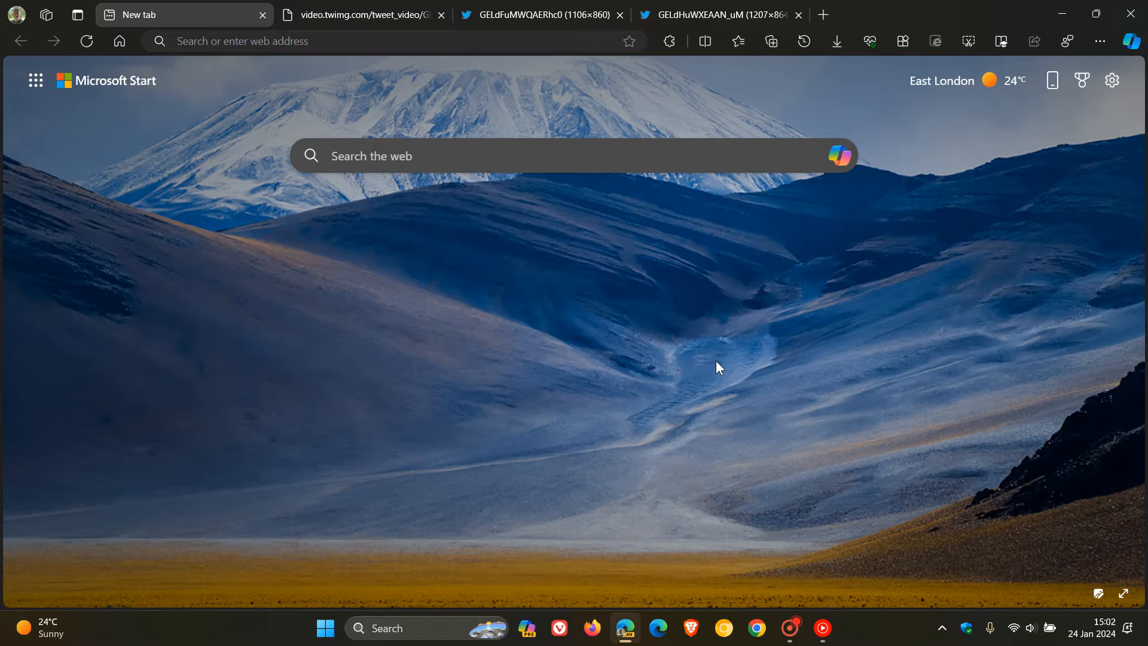
{"action": "mouse_move", "coordinate": [490, 365]}
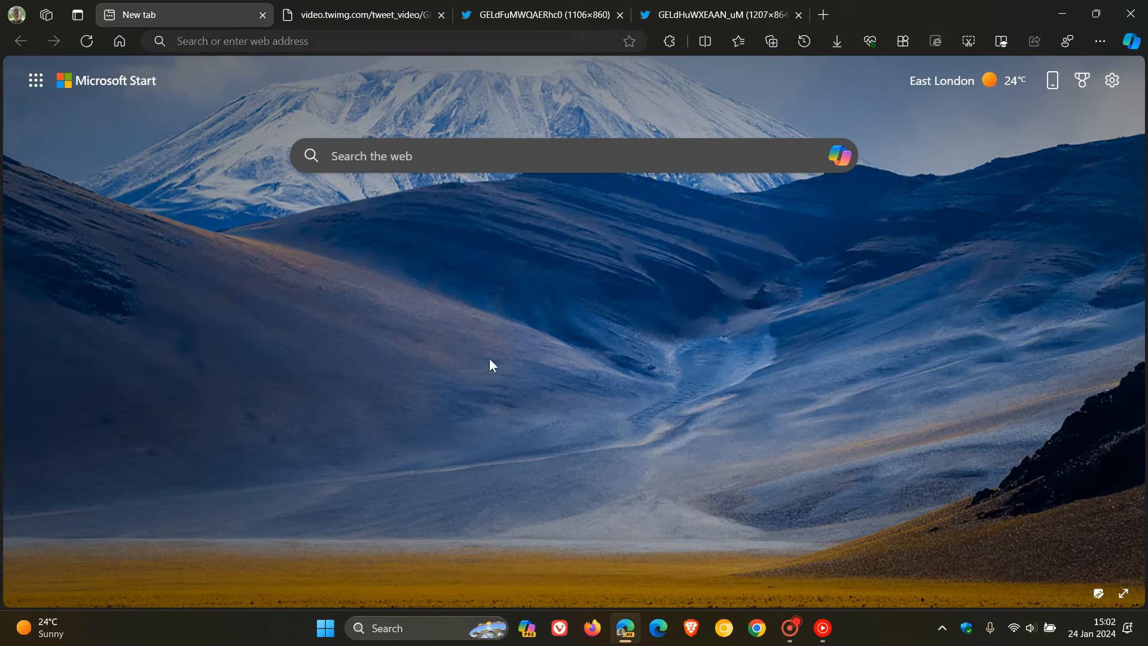
{"action": "mouse_move", "coordinate": [780, 340]}
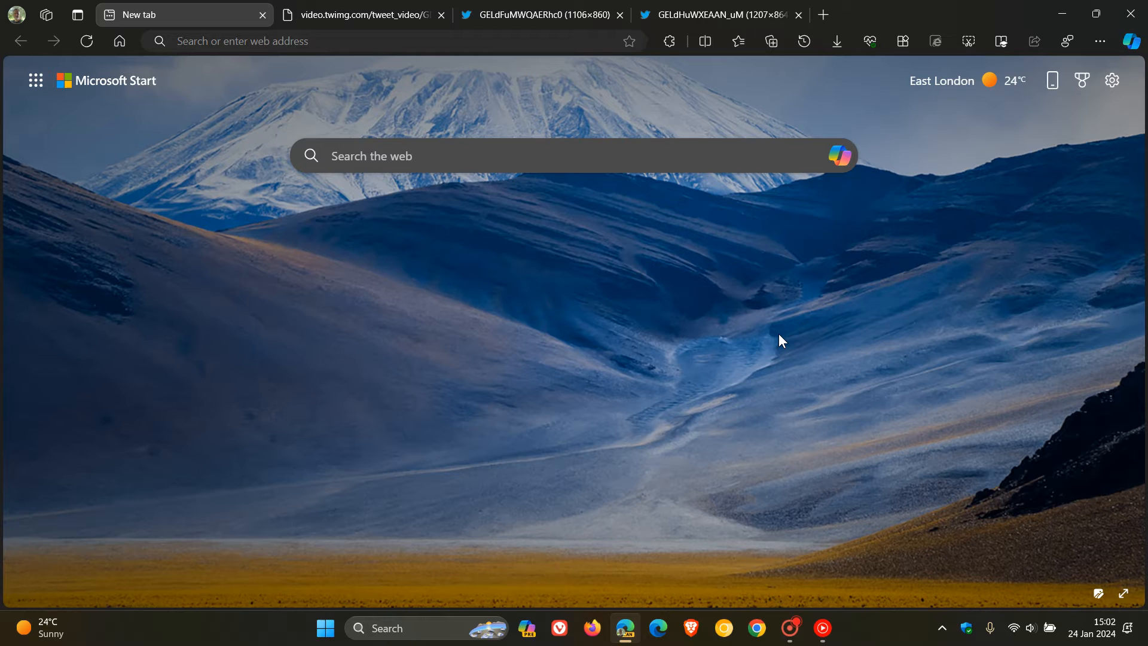
{"action": "mouse_move", "coordinate": [419, 35]}
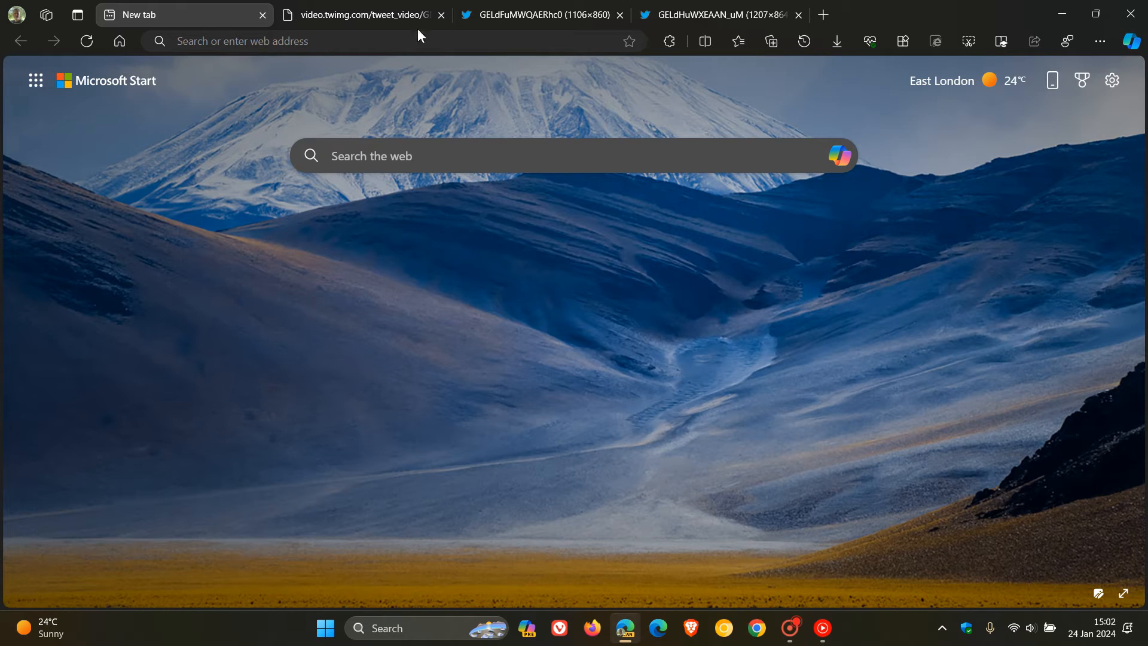
- Play the video.twimg.com clip of a Spanish documentary translated to English through to 0:41
{"action": "left_click", "coordinate": [359, 15]}
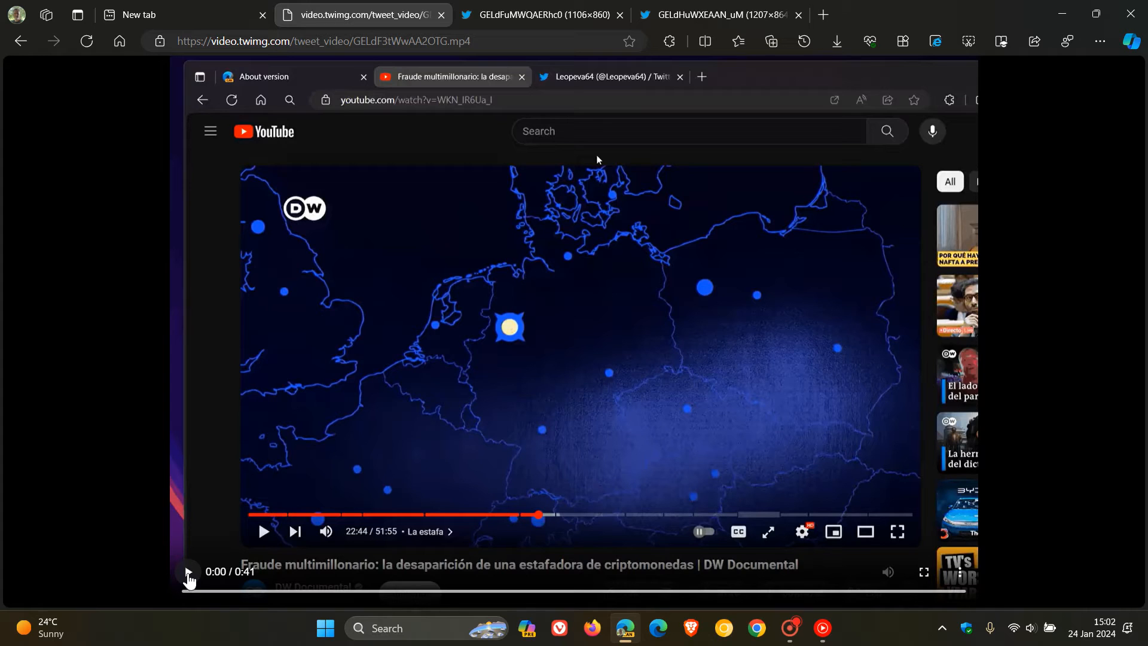
{"action": "left_click", "coordinate": [187, 573]}
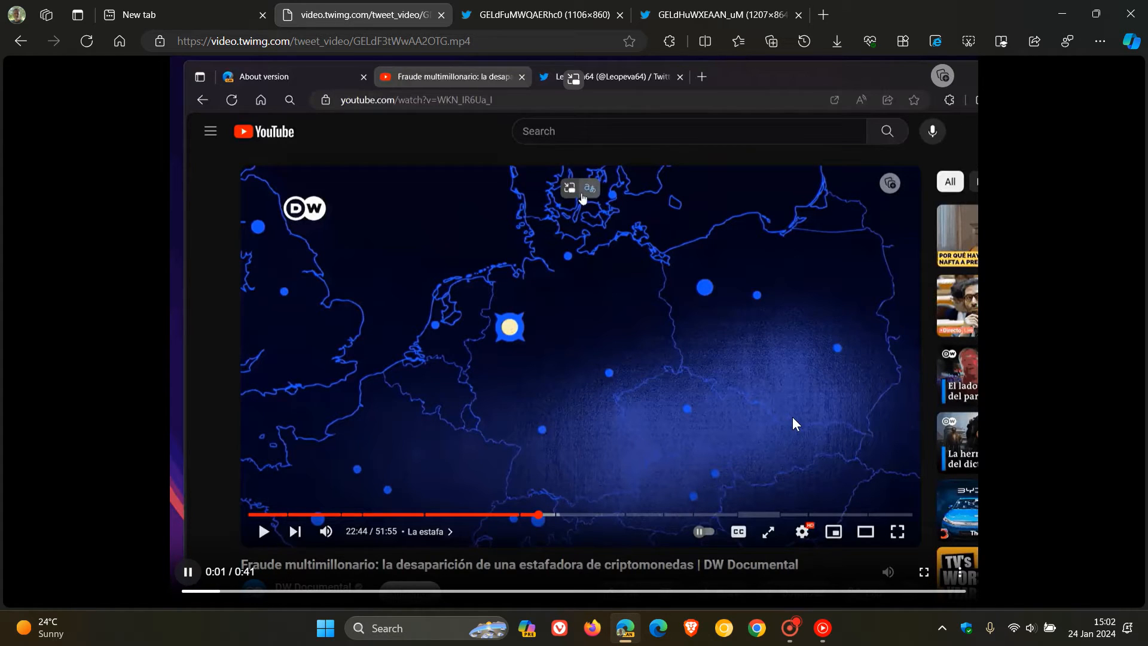
{"action": "mouse_move", "coordinate": [590, 189]}
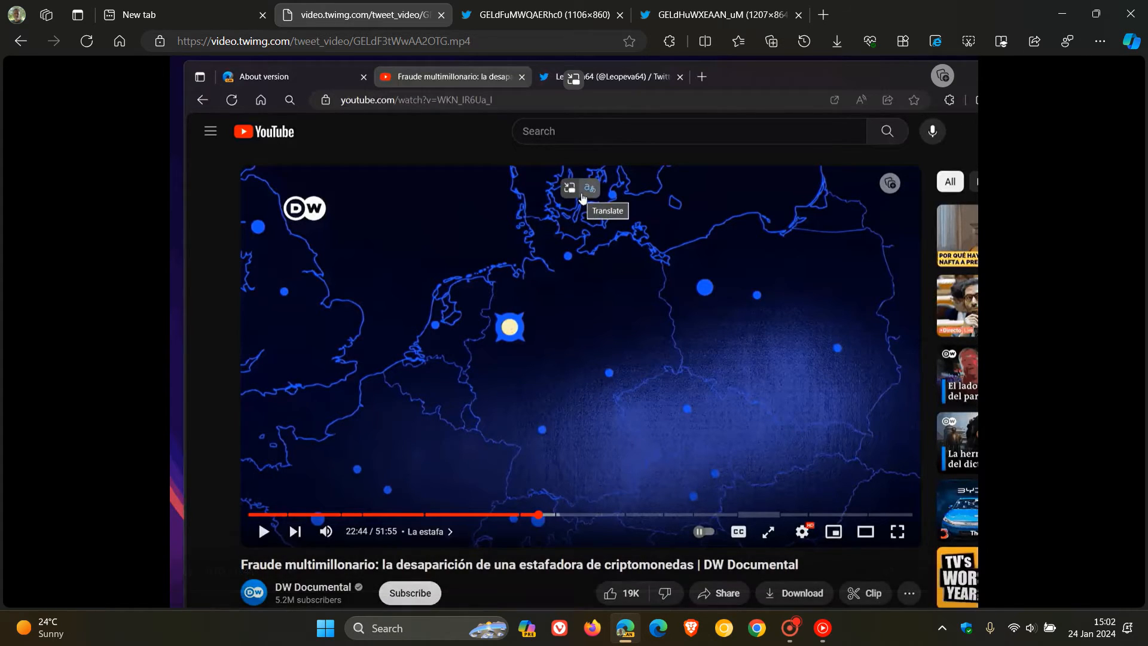
{"action": "left_click", "coordinate": [590, 189]}
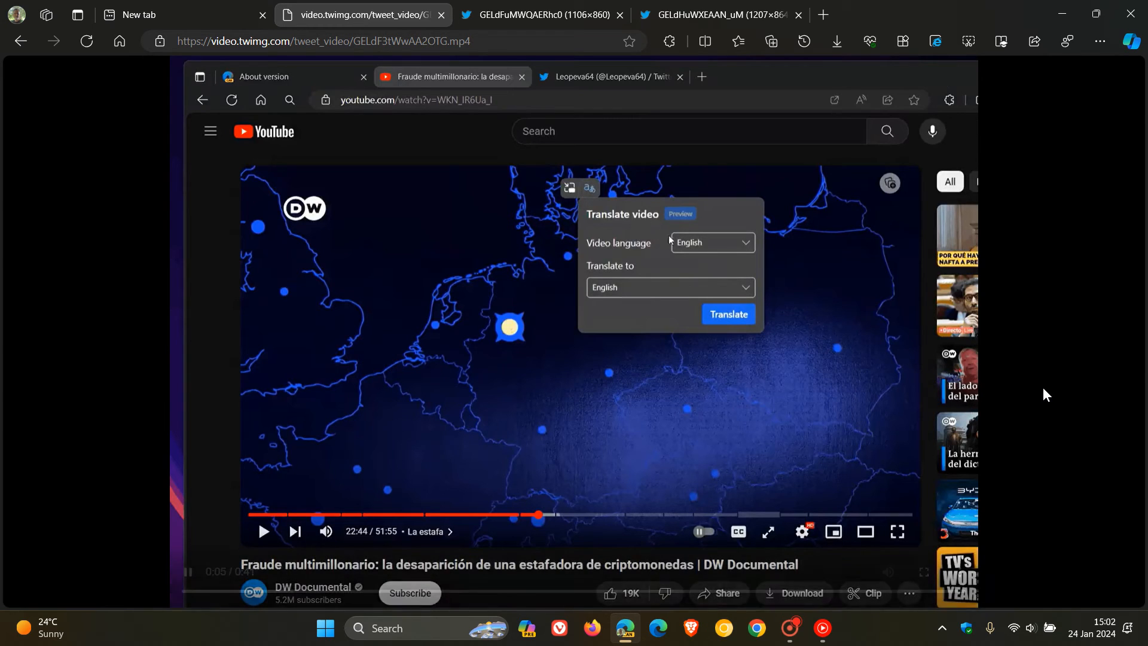
{"action": "left_click", "coordinate": [709, 242]}
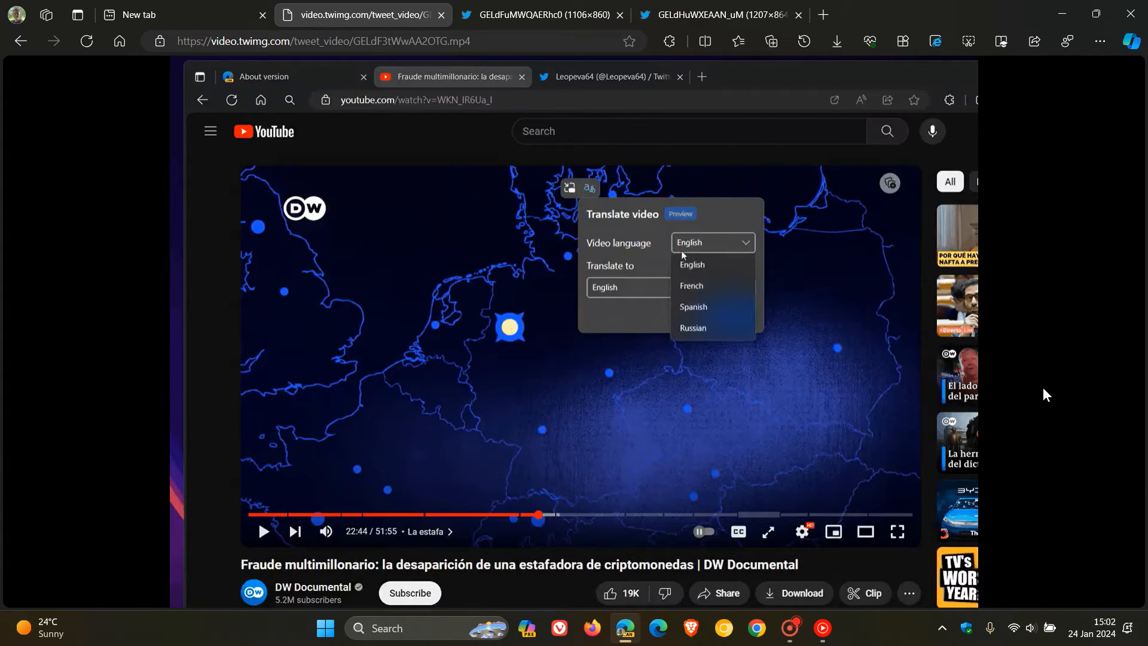
{"action": "mouse_move", "coordinate": [692, 307]}
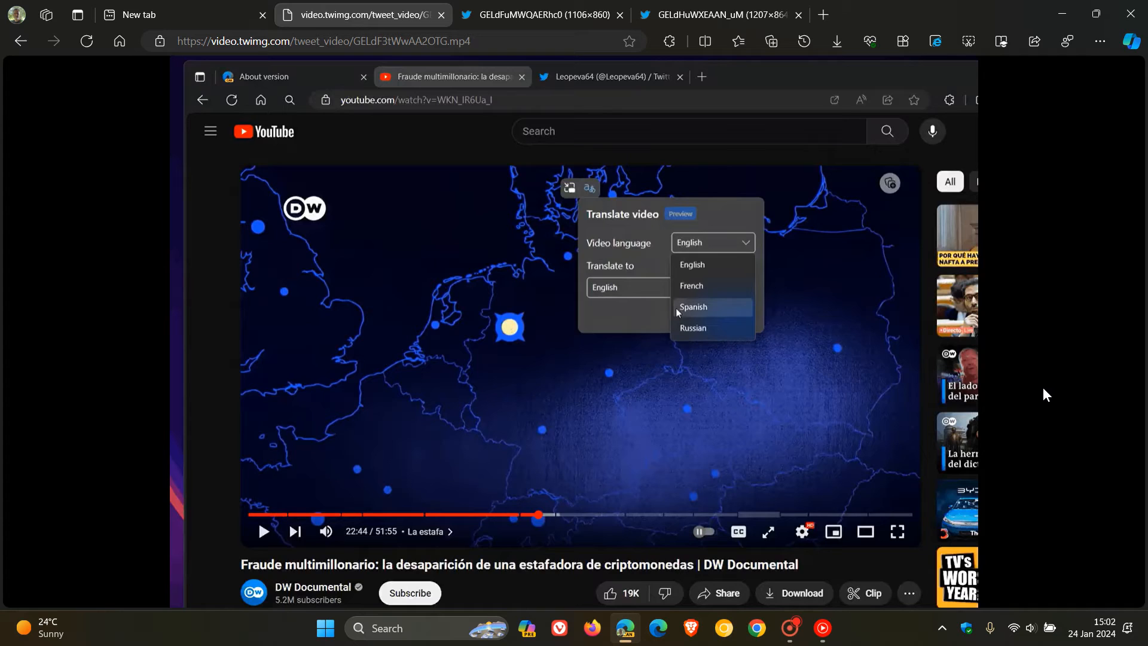
{"action": "left_click", "coordinate": [692, 307]}
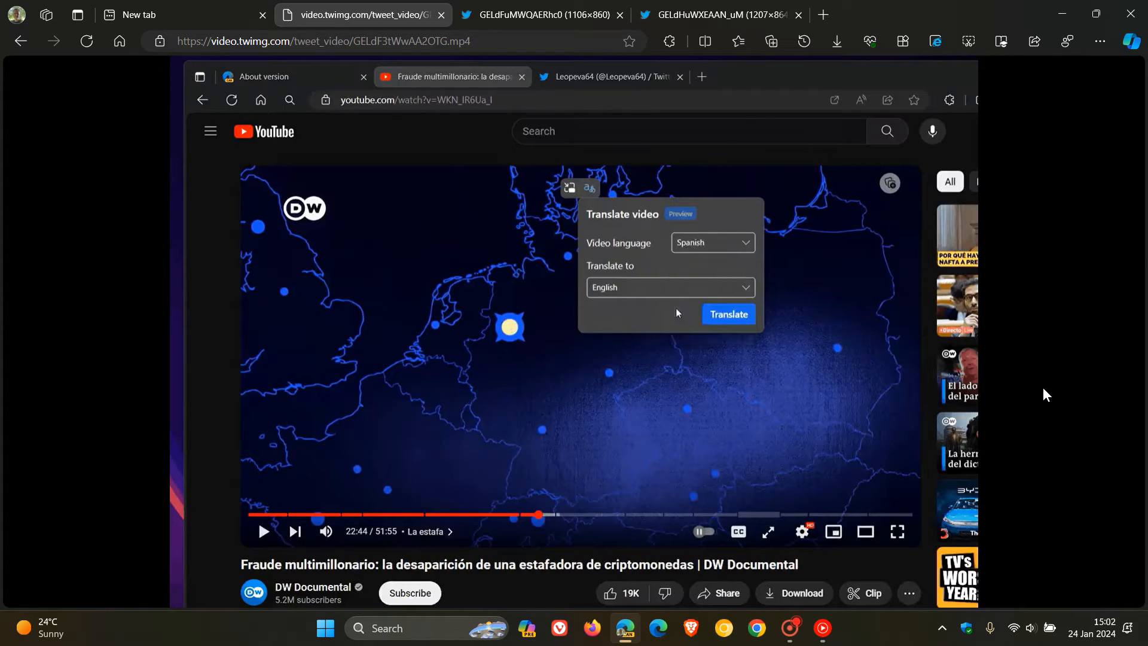
{"action": "left_click", "coordinate": [668, 287]}
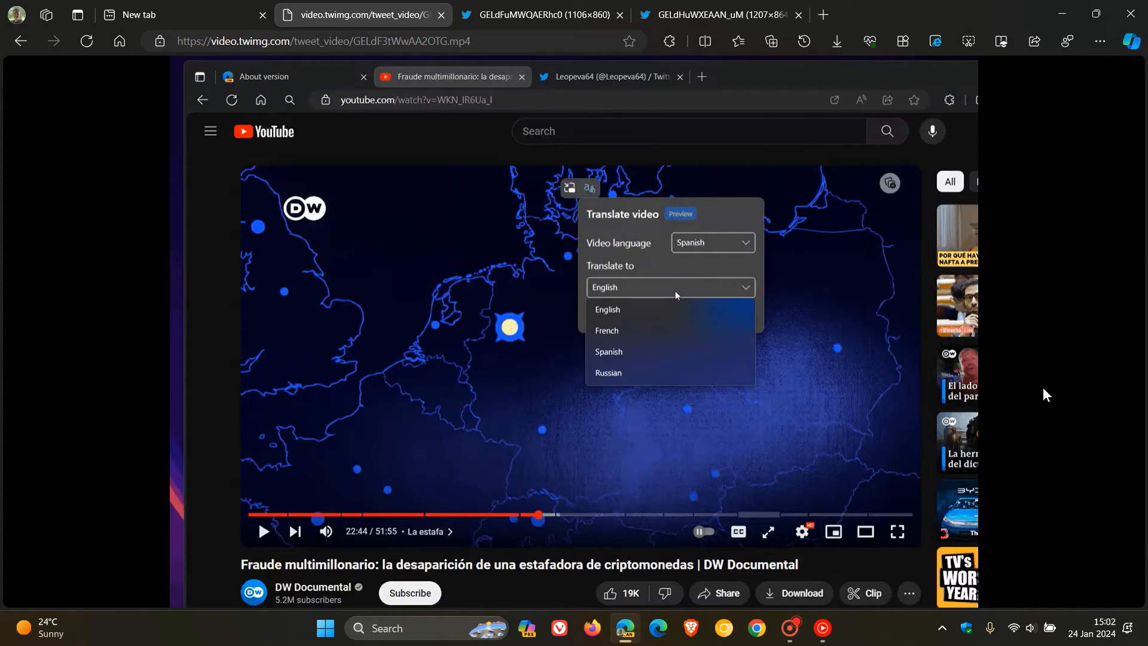
{"action": "left_click", "coordinate": [606, 309]}
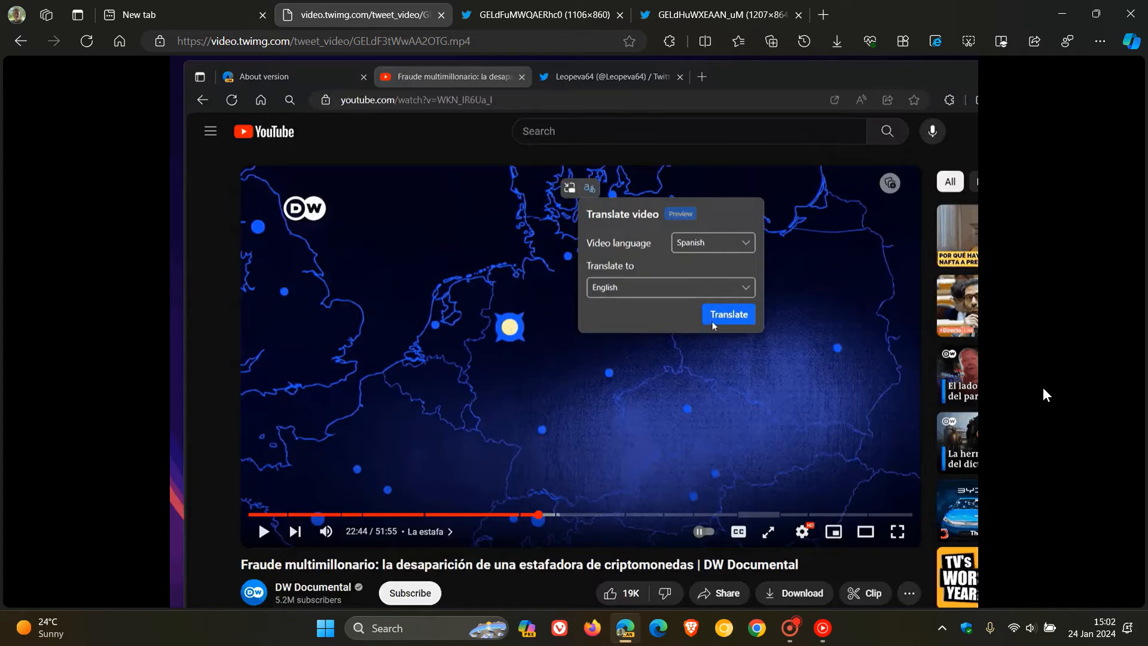
{"action": "left_click", "coordinate": [728, 314]}
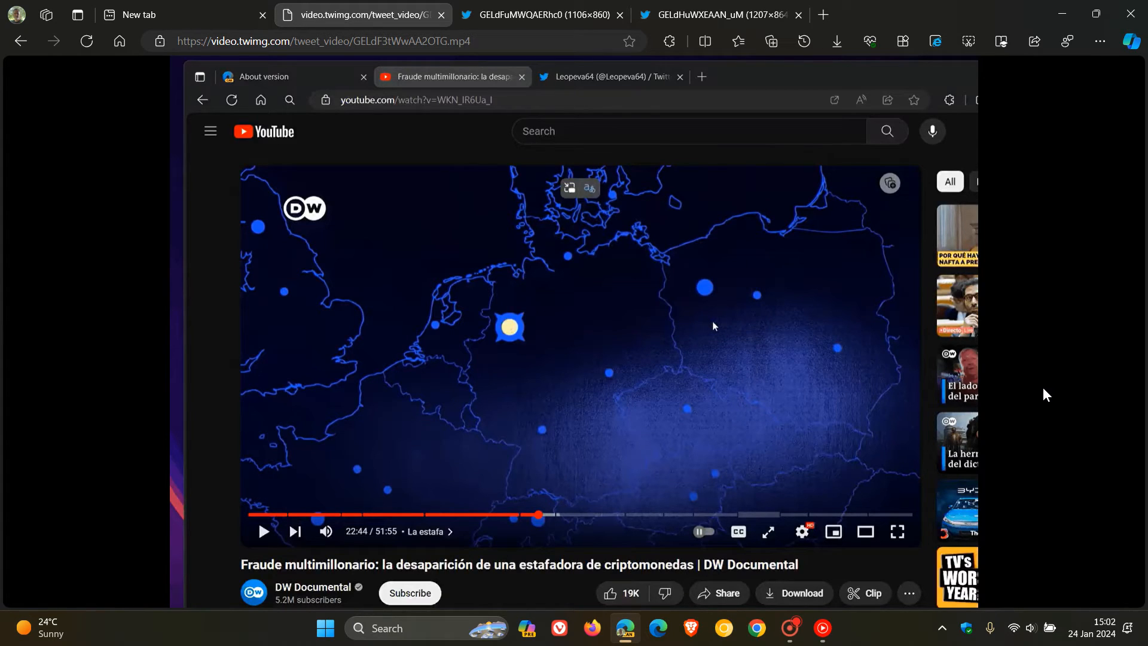
{"action": "mouse_move", "coordinate": [687, 328]}
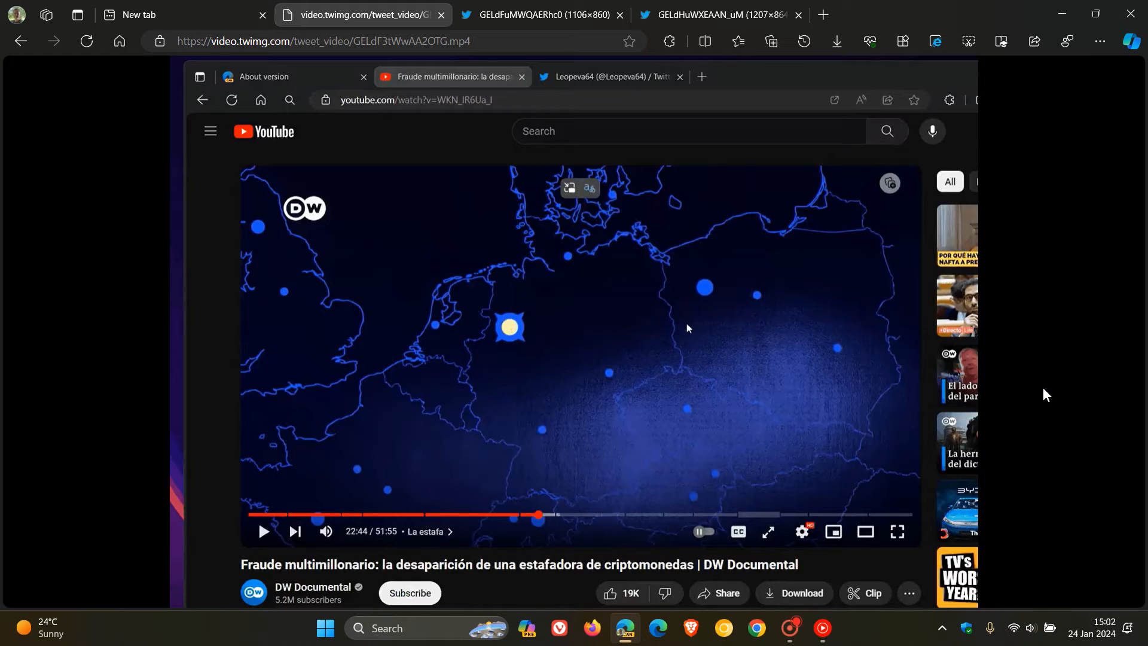
{"action": "mouse_move", "coordinate": [604, 196]}
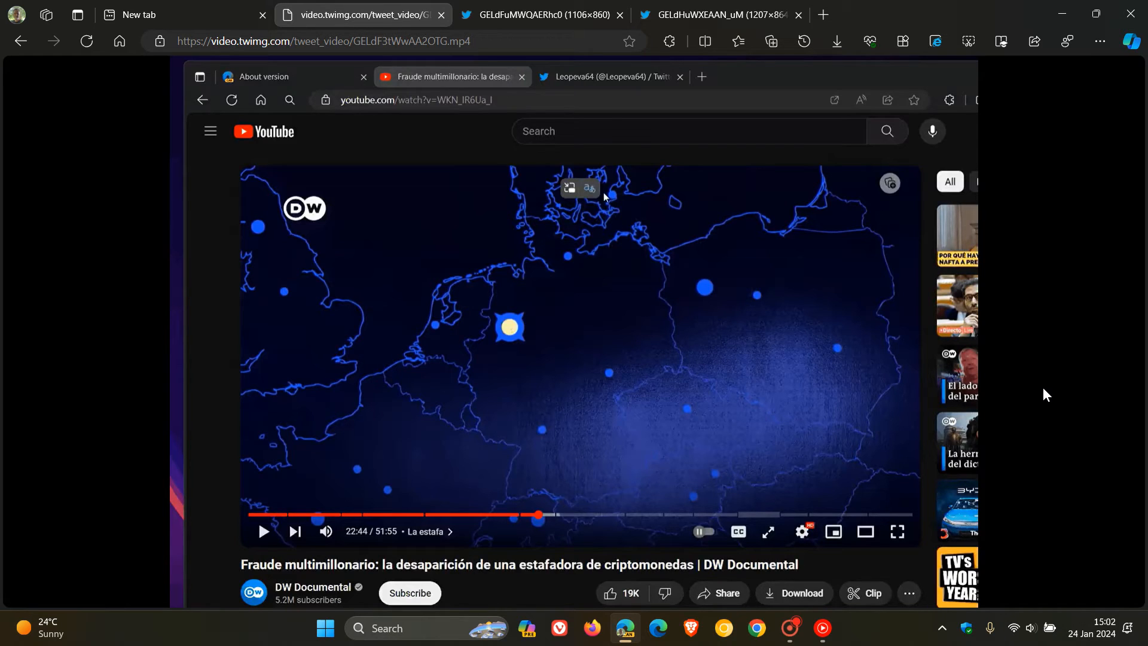
{"action": "mouse_move", "coordinate": [590, 189]}
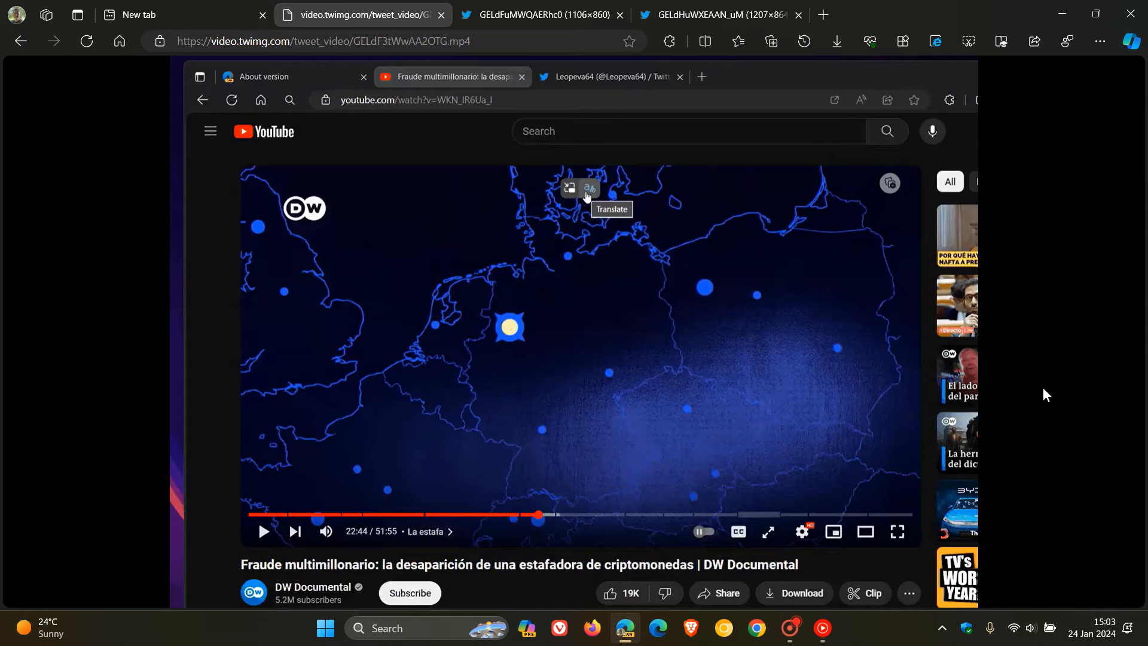
{"action": "left_click", "coordinate": [589, 189]}
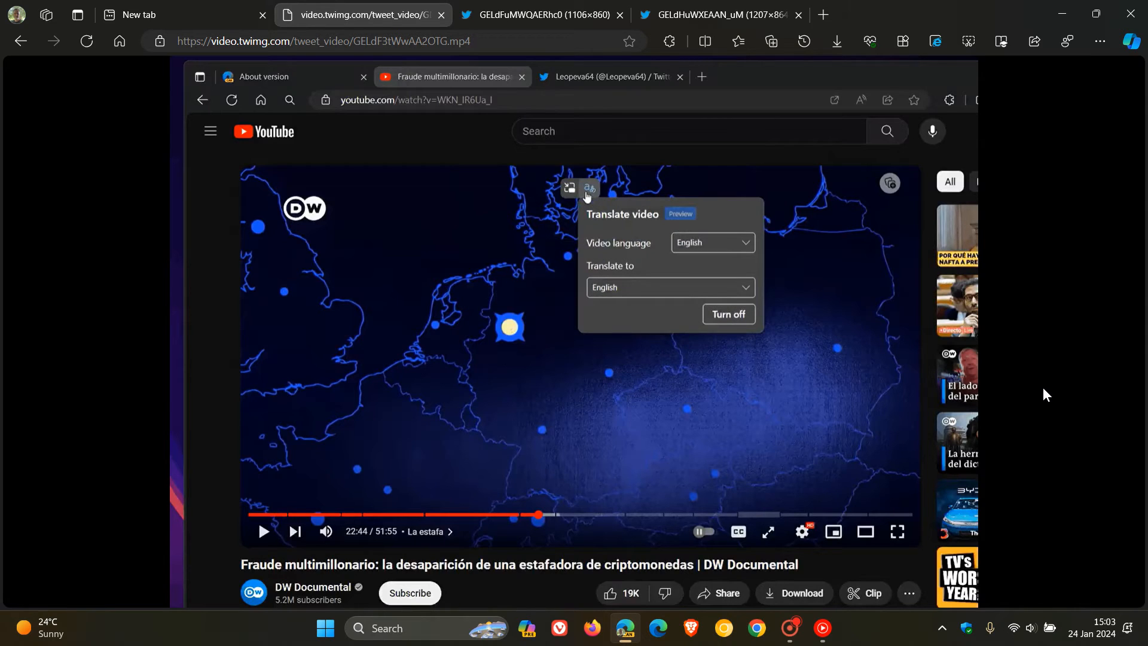
{"action": "left_click", "coordinate": [728, 314]}
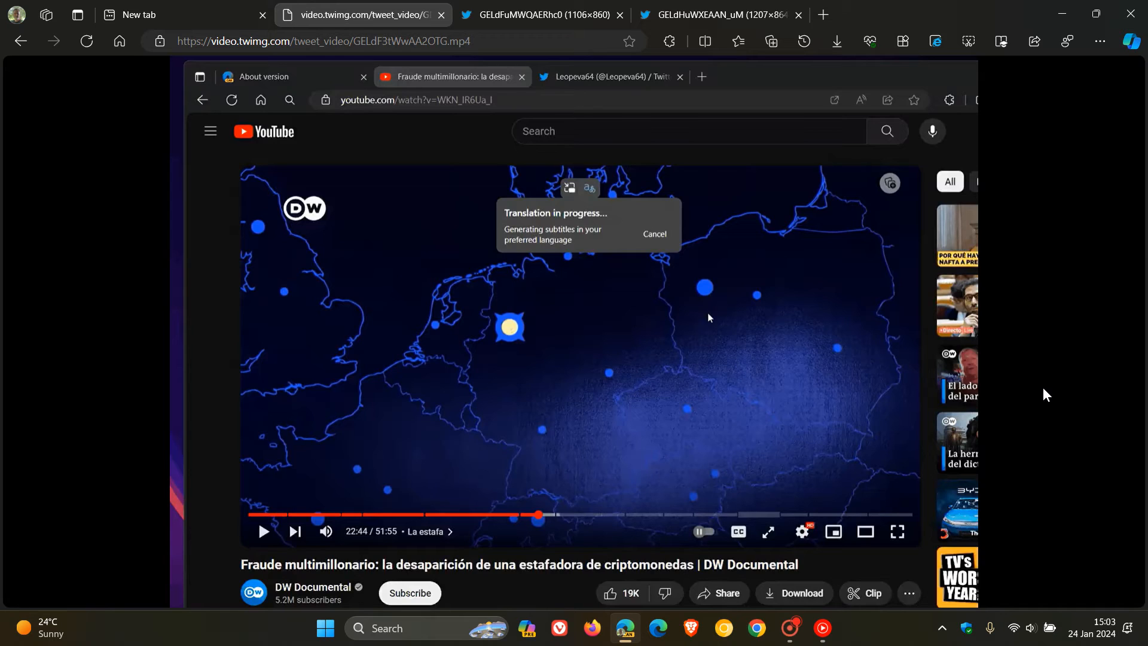
{"action": "mouse_move", "coordinate": [619, 250]}
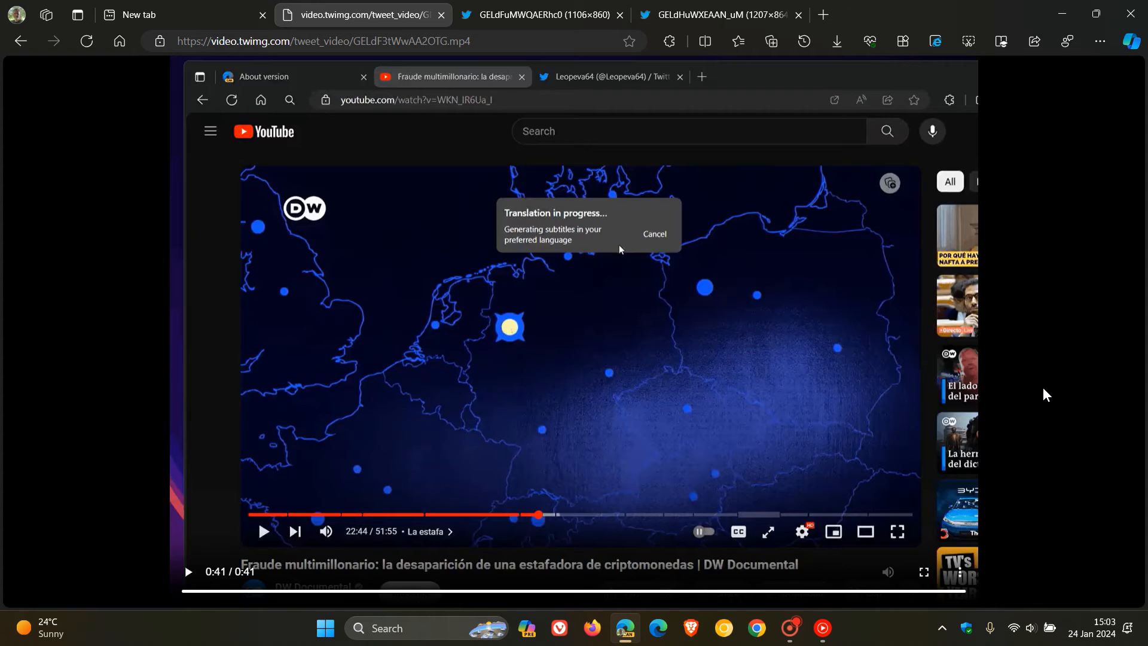
{"action": "mouse_move", "coordinate": [158, 624]}
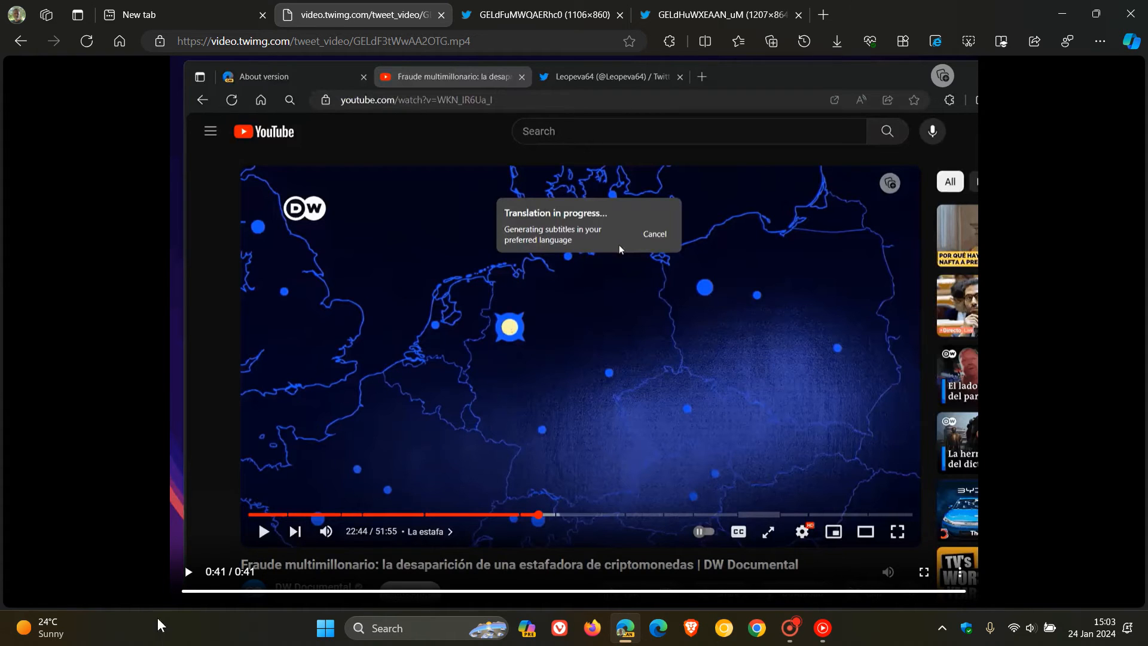
- Replay the clip where Video language is set to Spanish and Translate to English
{"action": "left_click", "coordinate": [653, 235]}
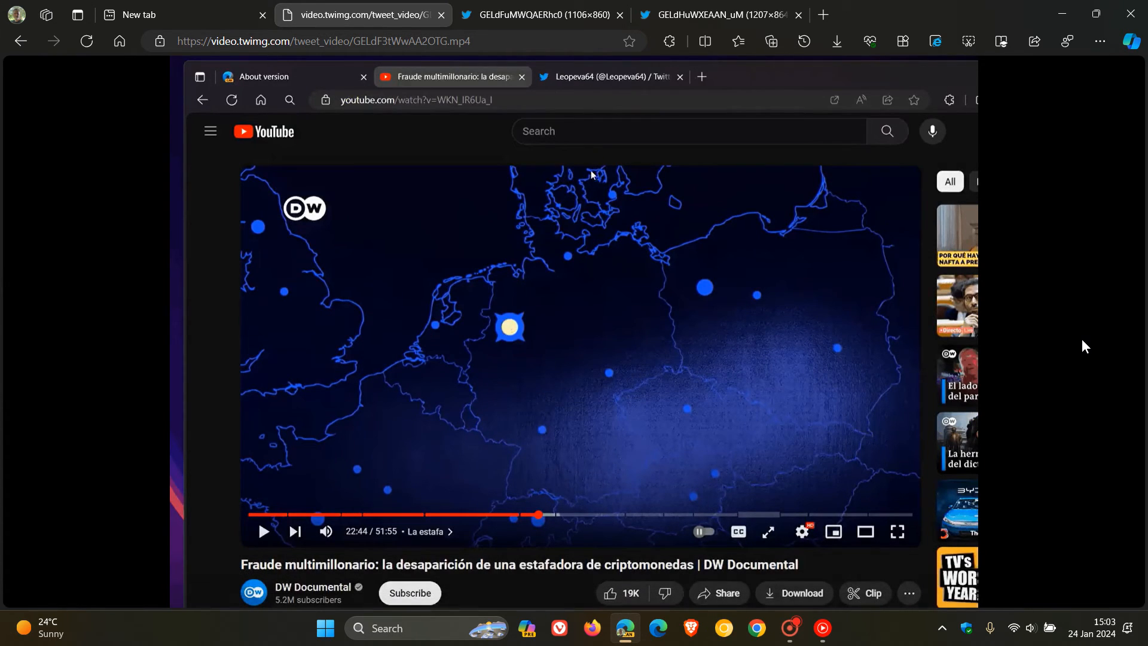
{"action": "mouse_move", "coordinate": [584, 189]}
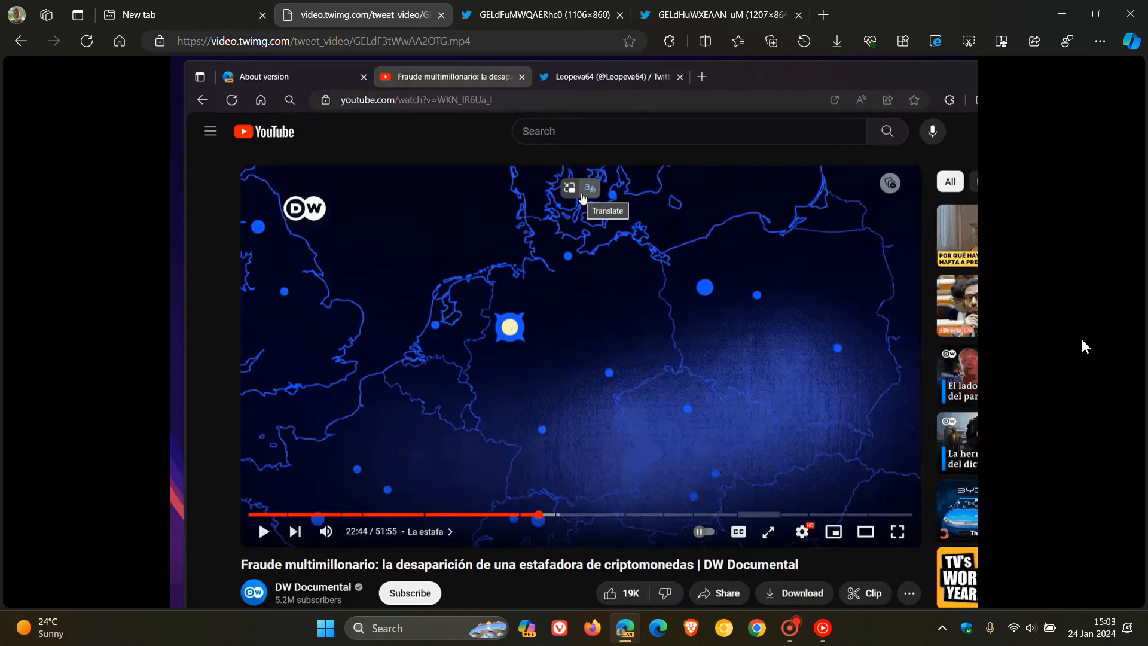
{"action": "left_click", "coordinate": [590, 189]}
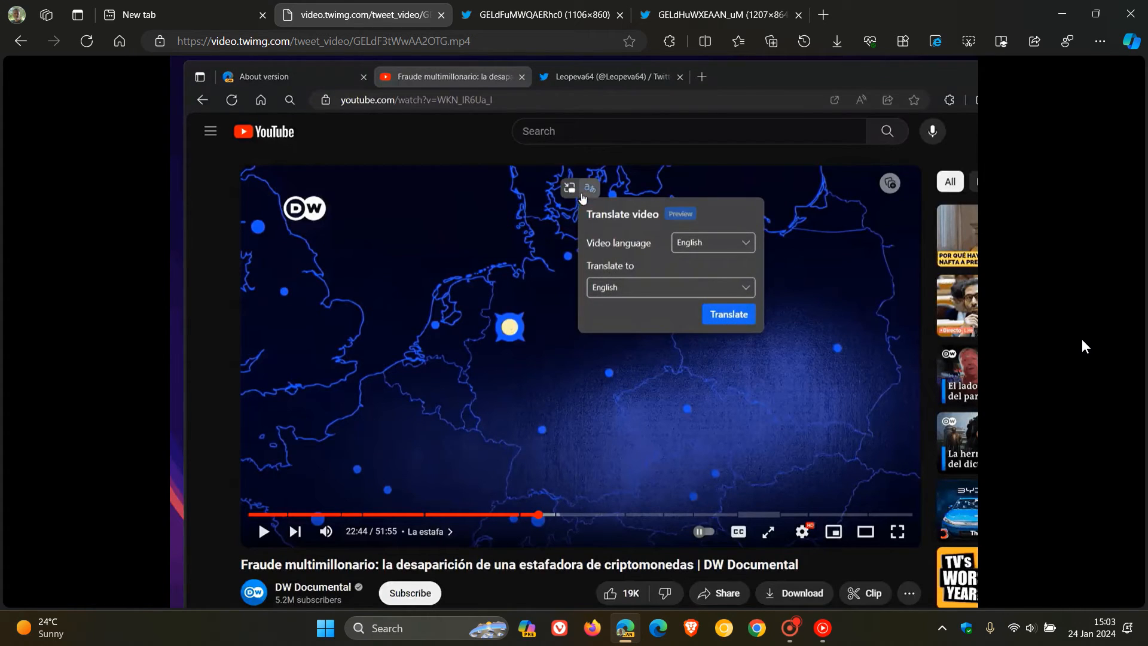
{"action": "mouse_move", "coordinate": [711, 242]}
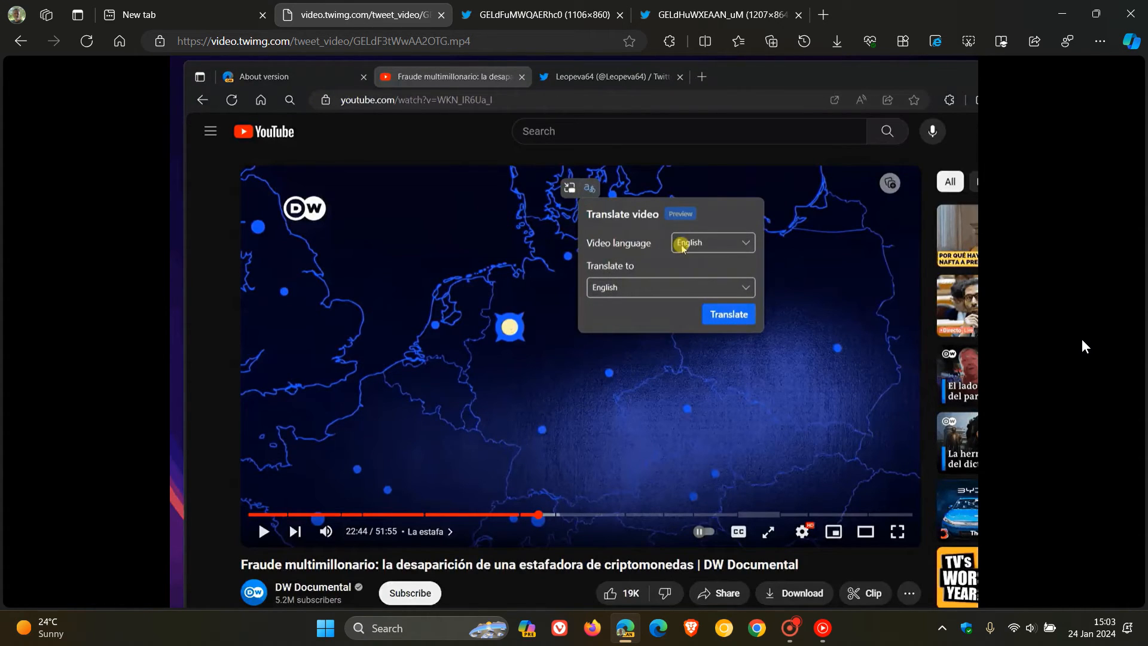
{"action": "left_click", "coordinate": [710, 243]}
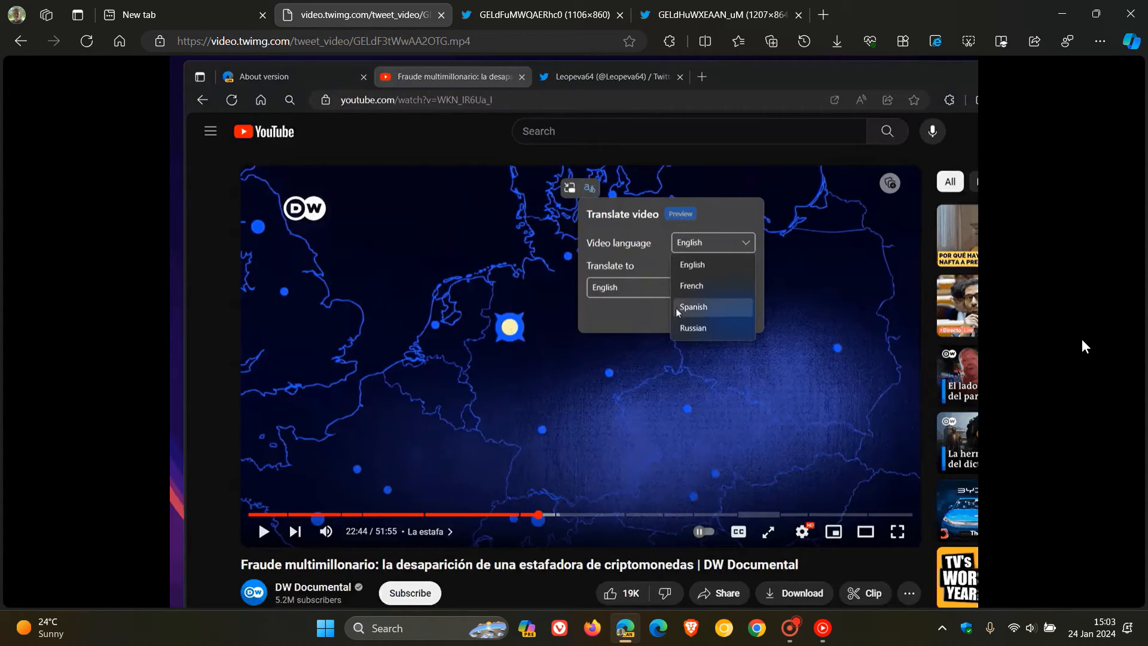
{"action": "left_click", "coordinate": [692, 306]}
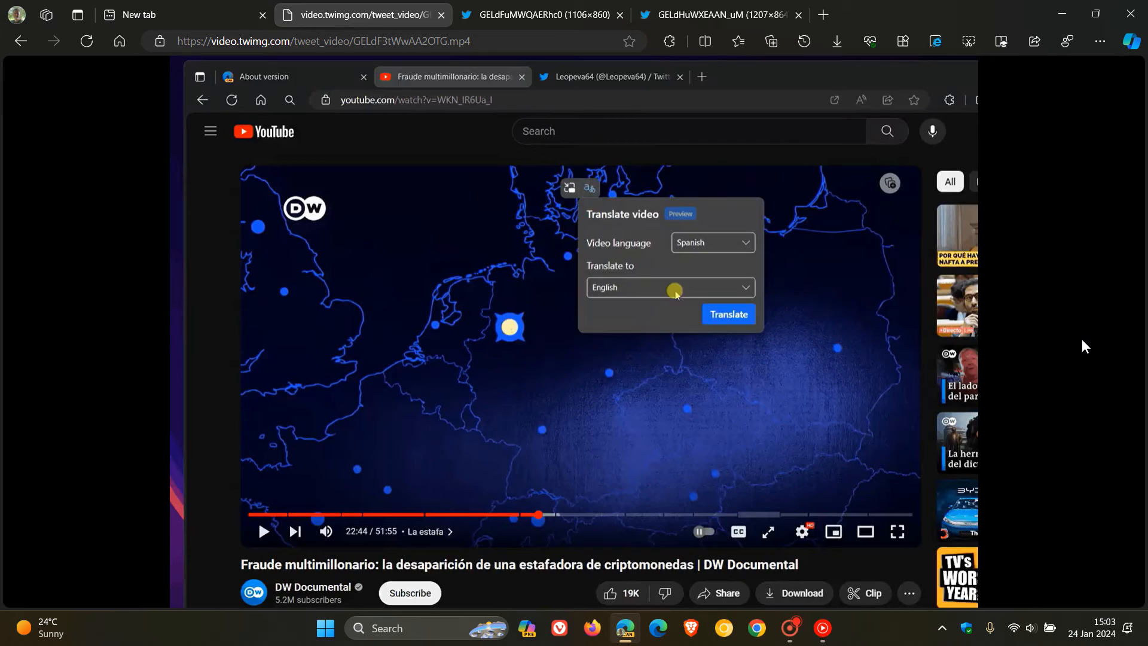
{"action": "mouse_move", "coordinate": [701, 324]}
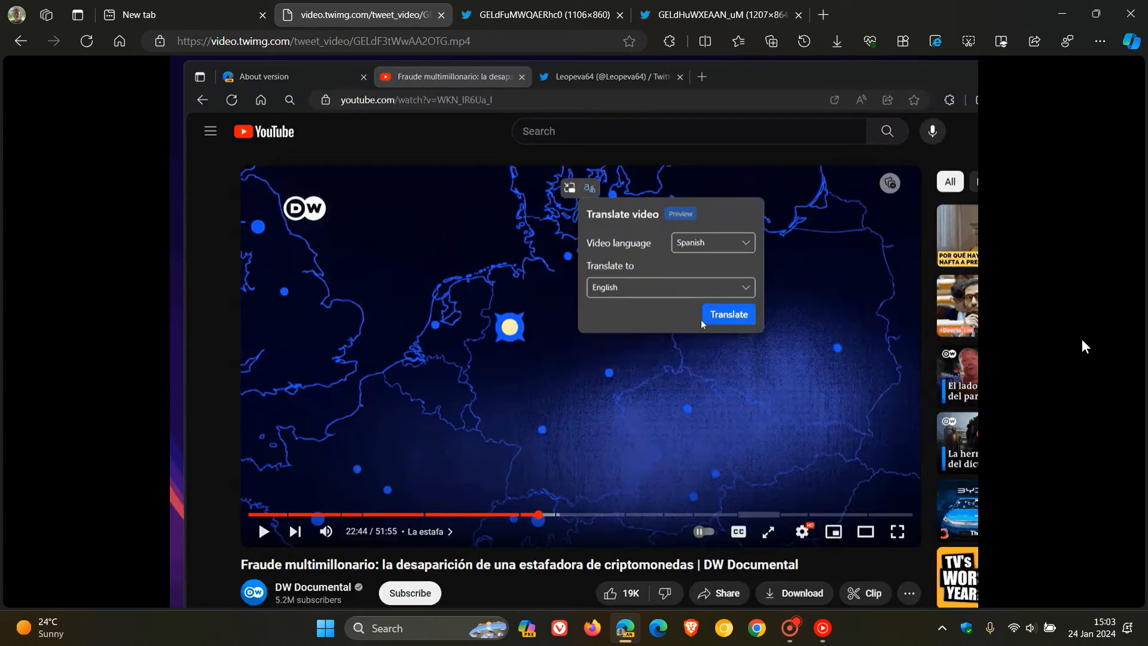
{"action": "left_click", "coordinate": [727, 314]}
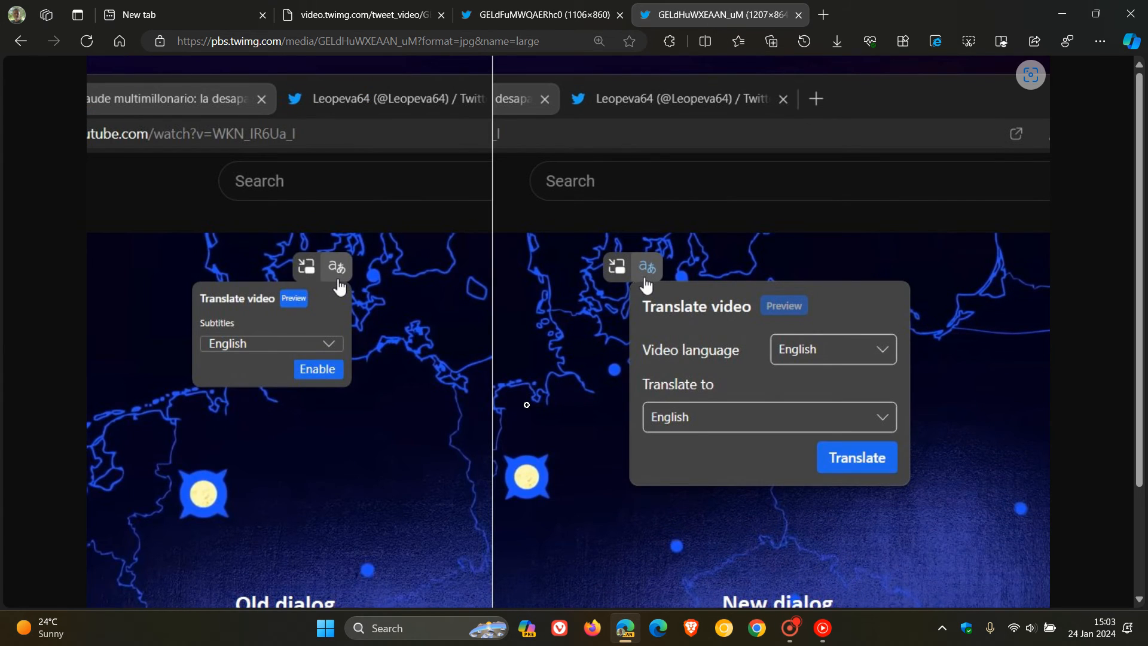
{"action": "mouse_move", "coordinate": [373, 309]}
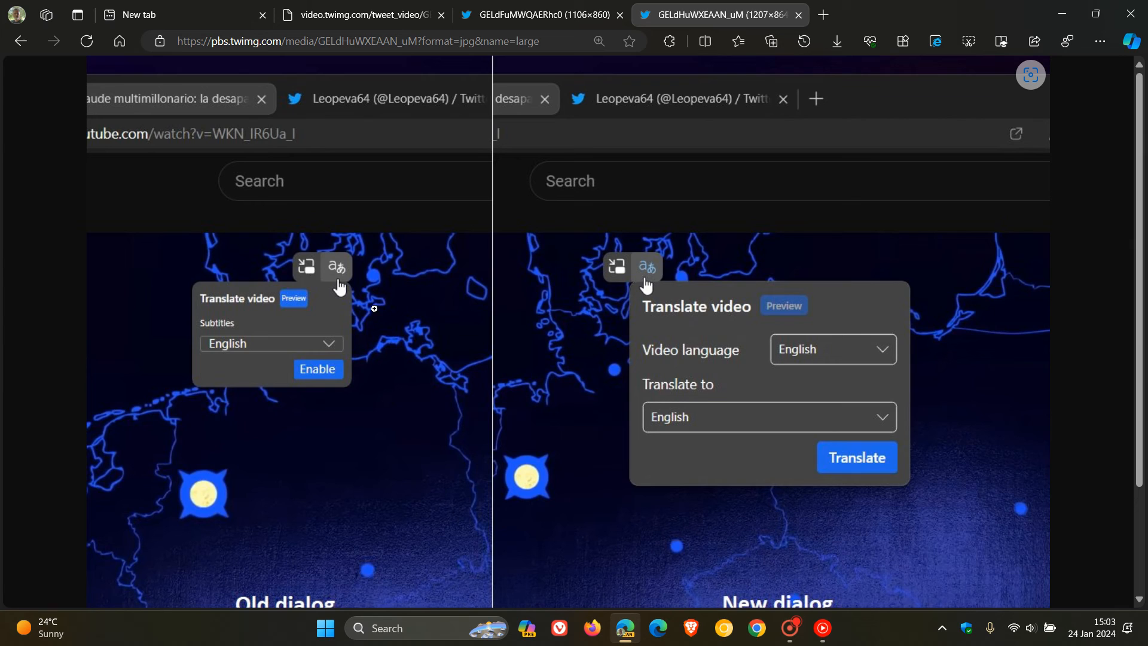
{"action": "mouse_move", "coordinate": [604, 464]}
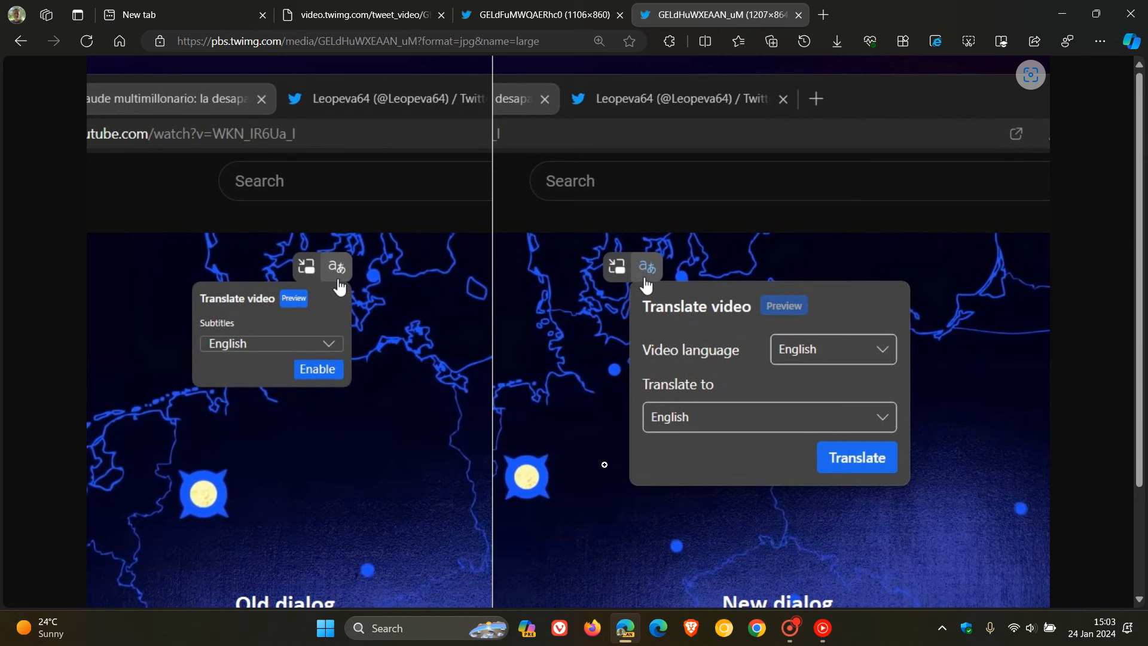
{"action": "mouse_move", "coordinate": [581, 430]}
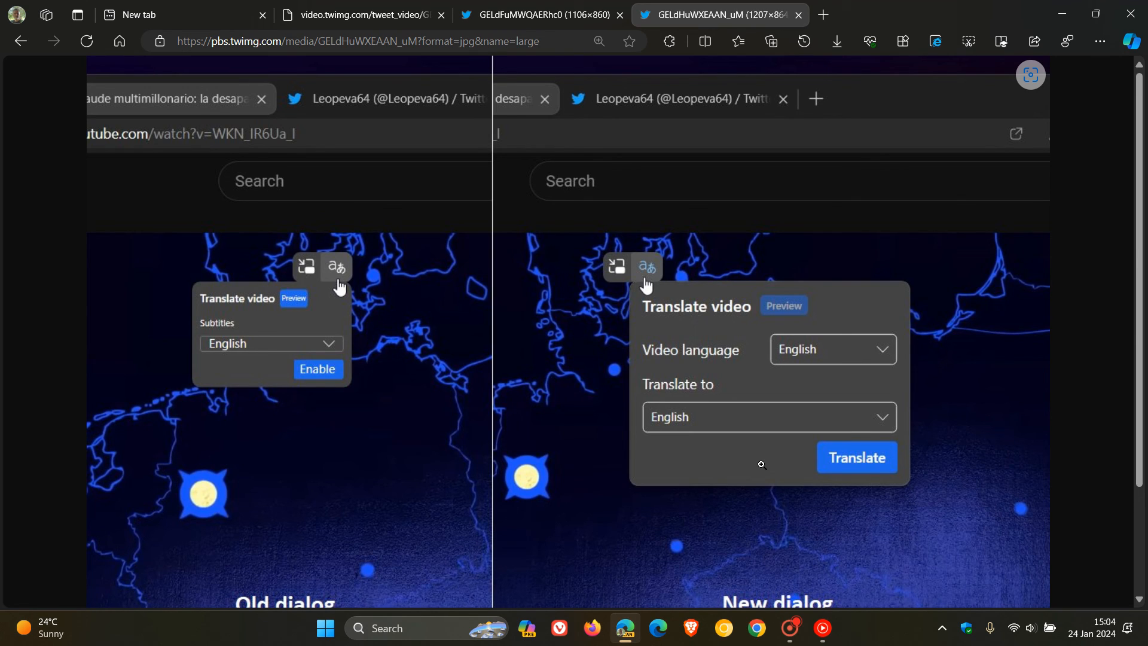
{"action": "mouse_move", "coordinate": [783, 364]}
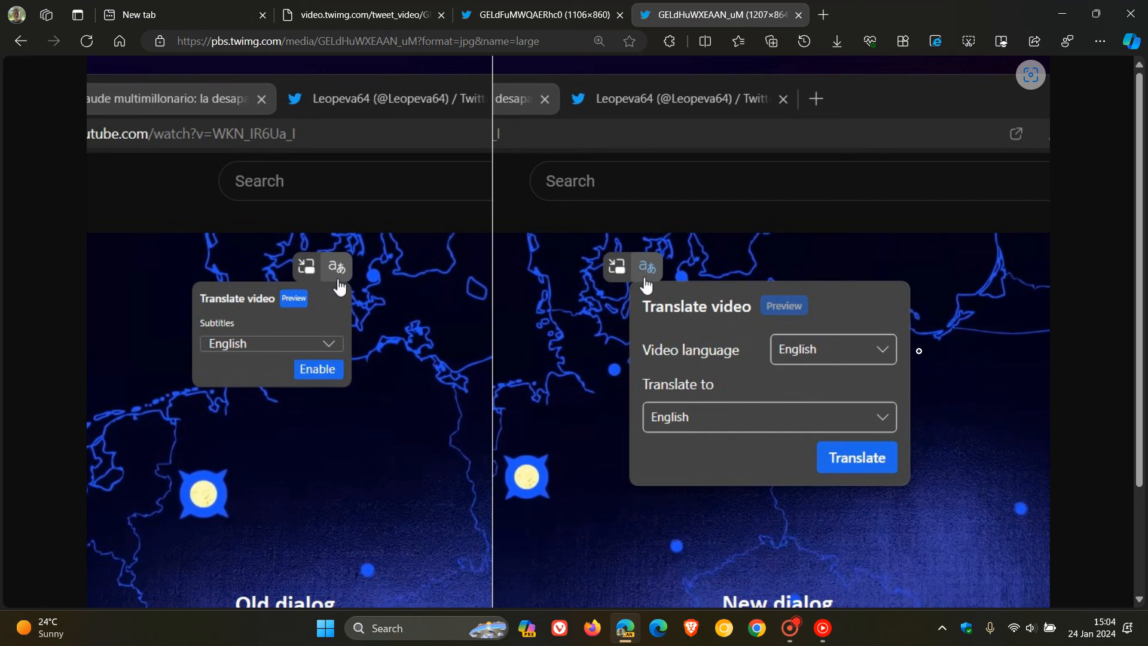
{"action": "mouse_move", "coordinate": [994, 348]}
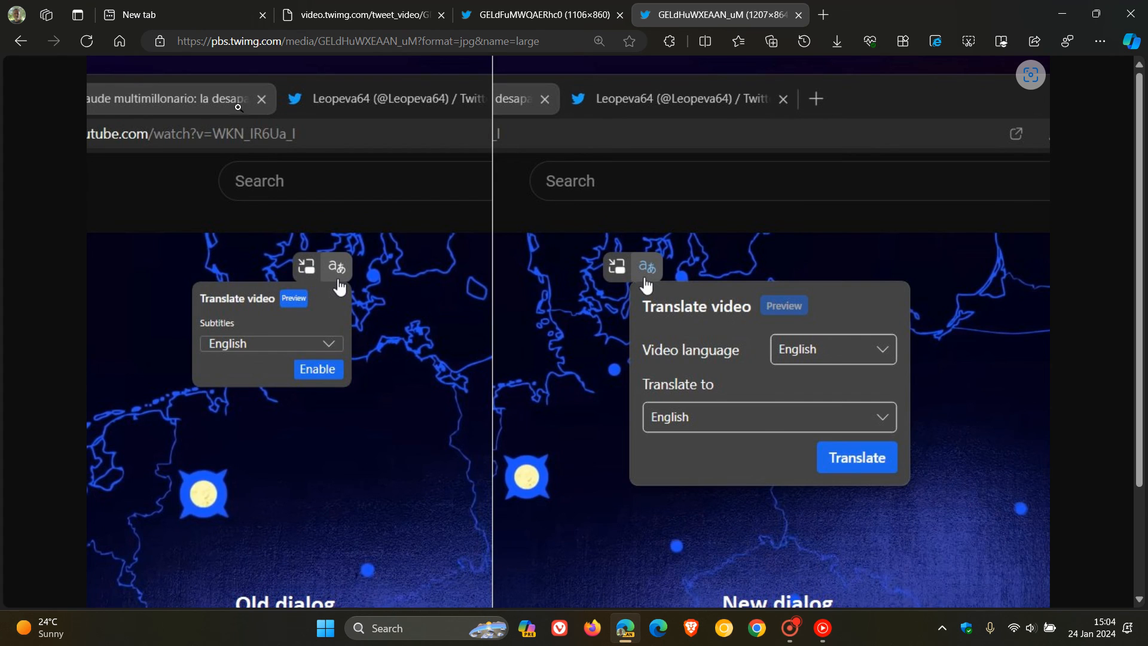
- Go back to the Microsoft Start new tab page from the comparison image
{"action": "left_click", "coordinate": [183, 15]}
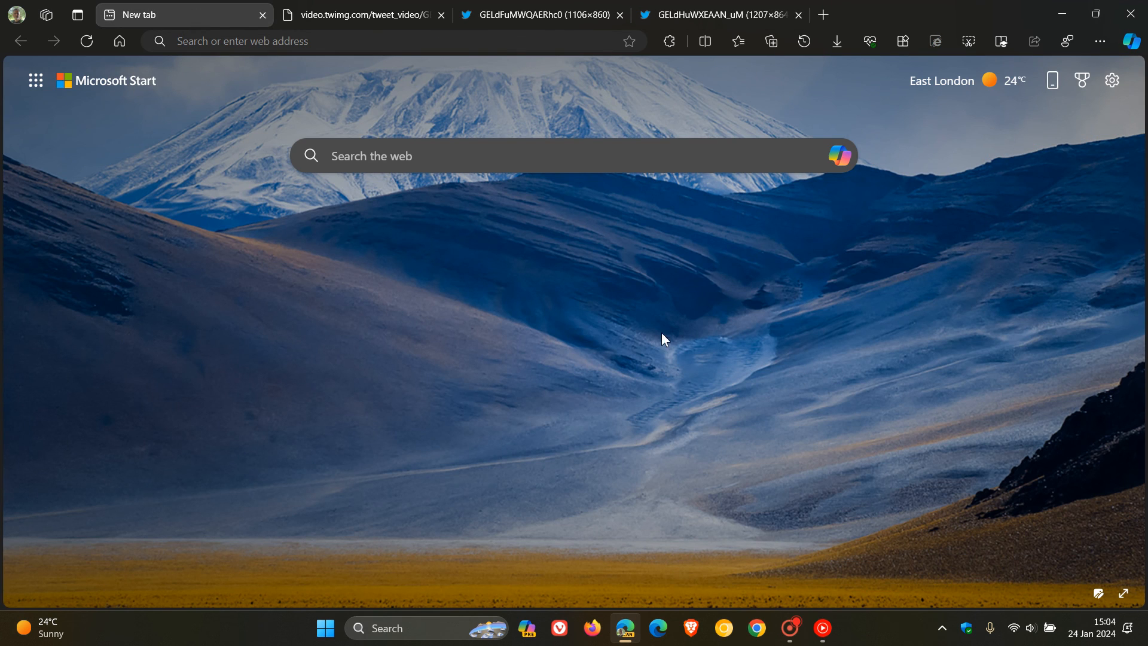
{"action": "mouse_move", "coordinate": [849, 295]}
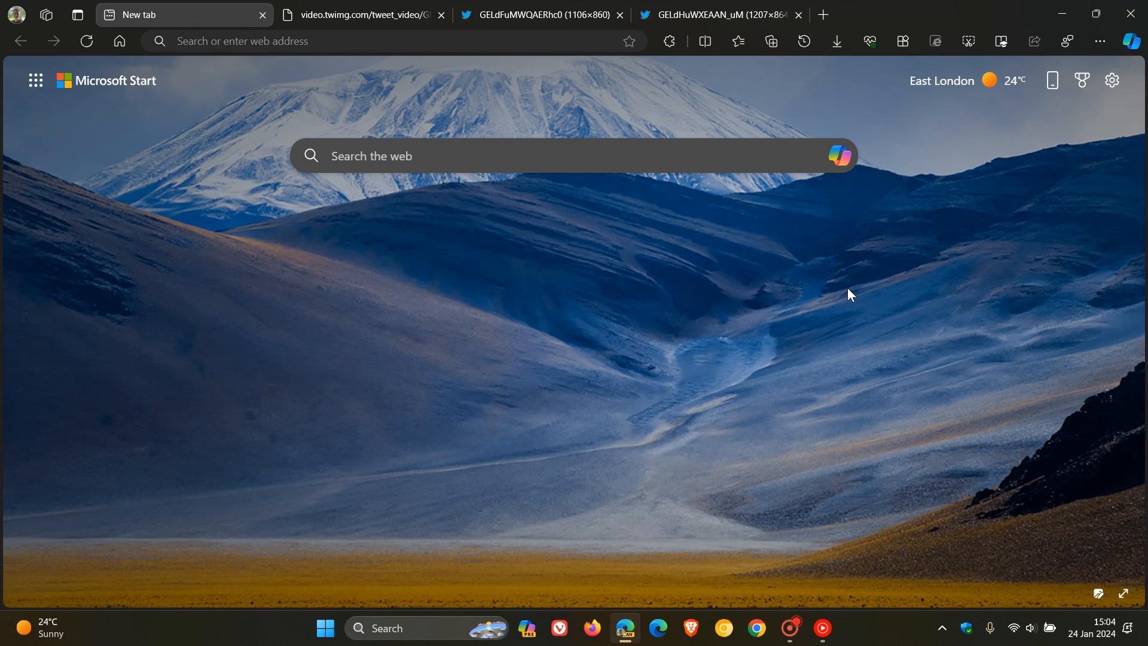